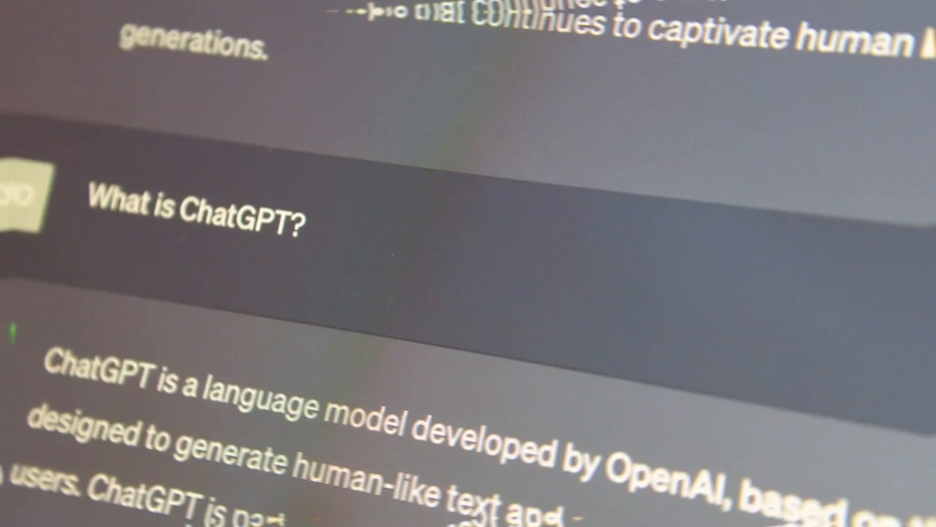
scroll("down", 3)
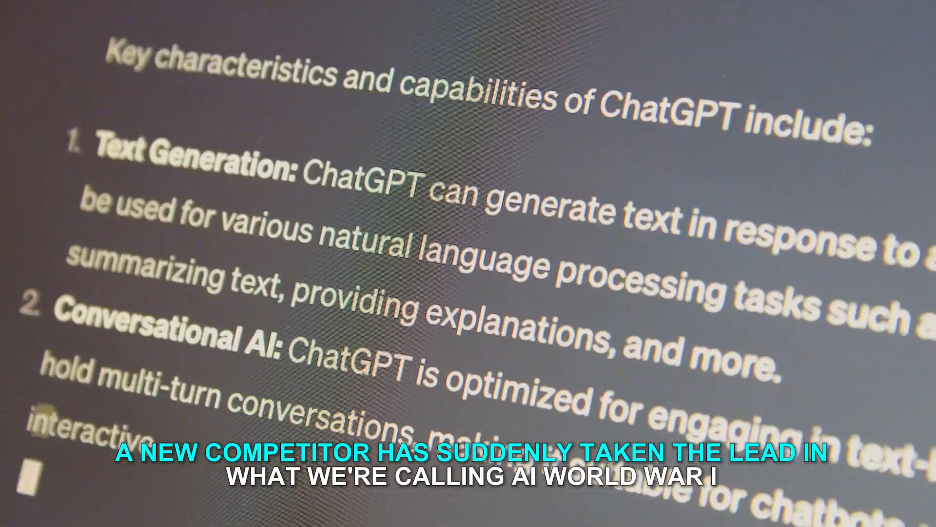